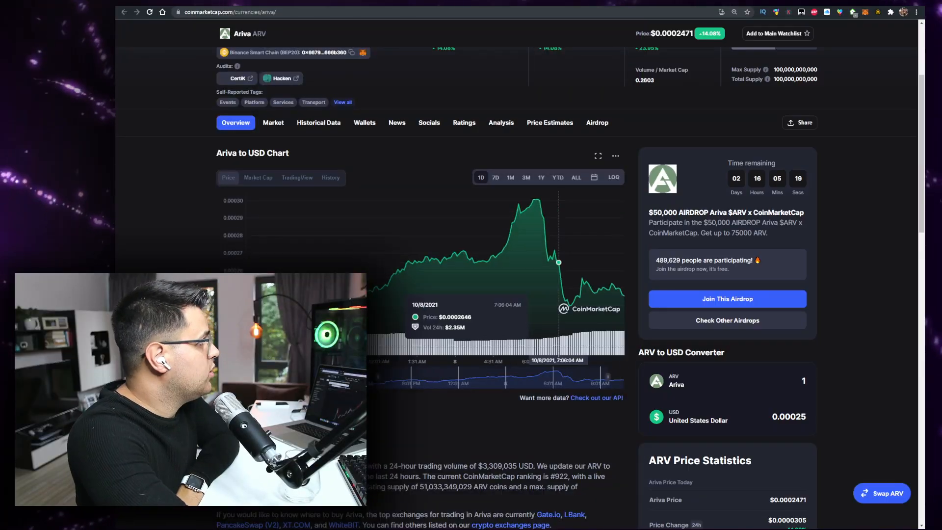
- Close the Gate.io listing popup to reveal the ARIVA (ARV) homepage
scroll("down", 3)
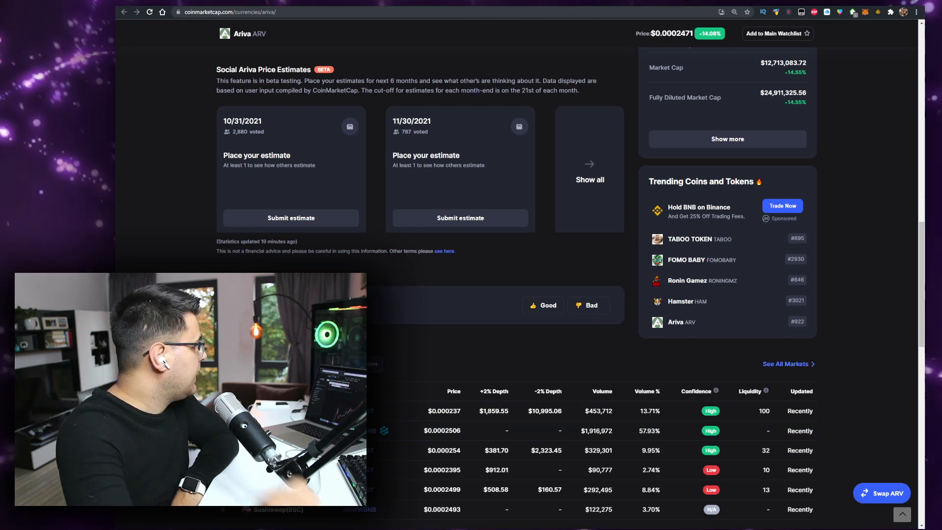
scroll("up", 3)
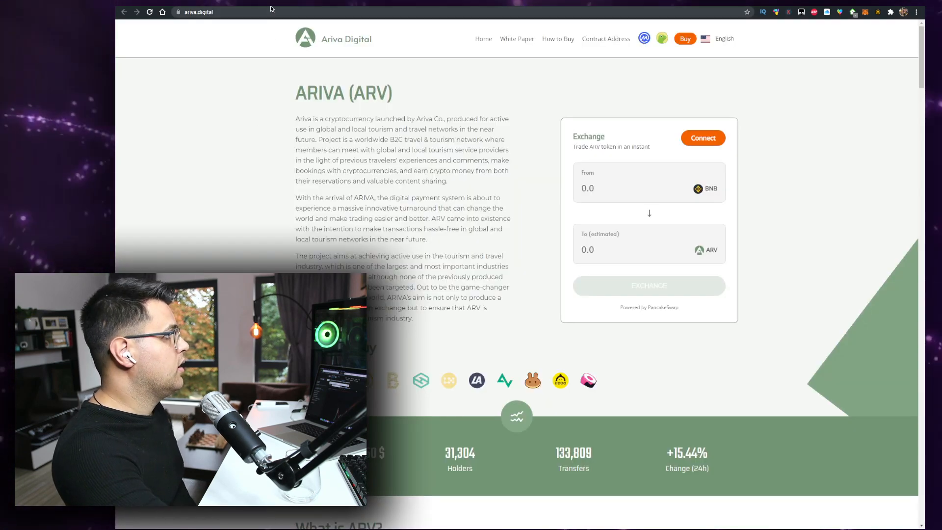
scroll("down", 3)
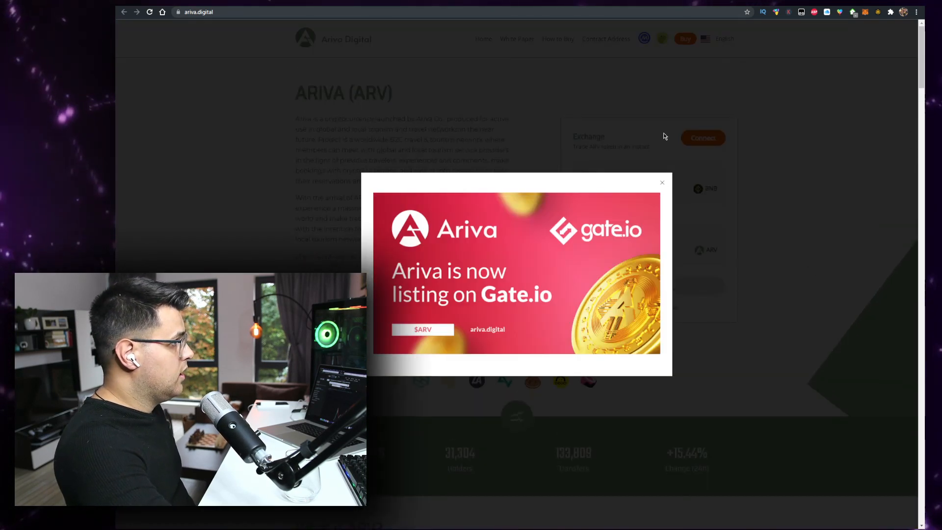
left_click(661, 182)
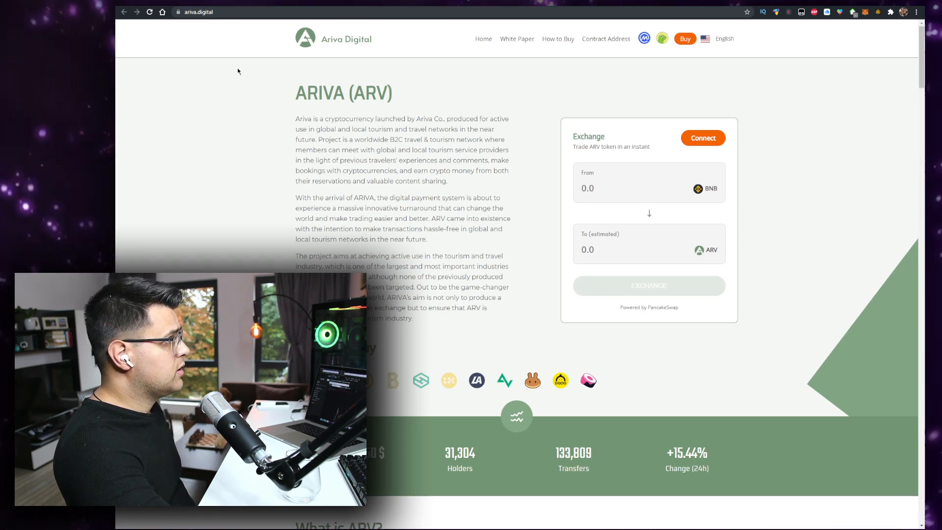
mouse_move(291, 127)
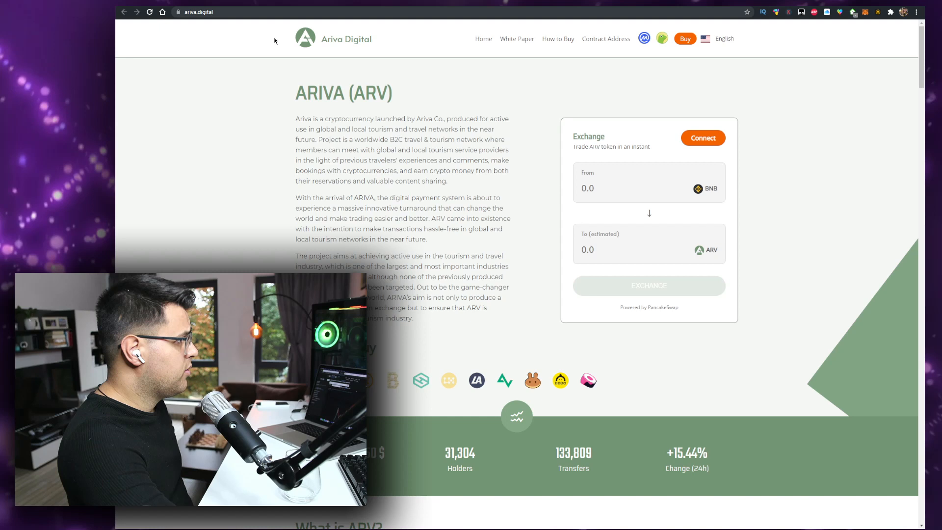
mouse_move(406, 108)
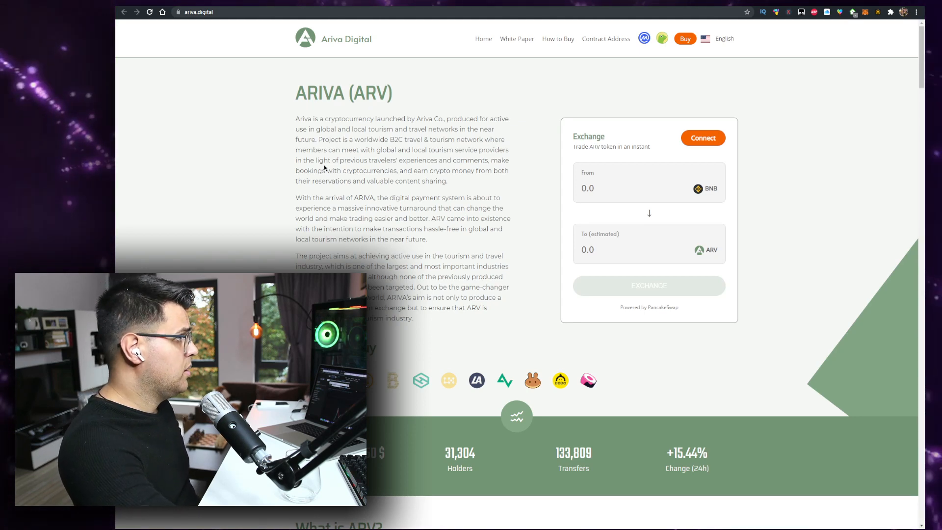
scroll("down", 3)
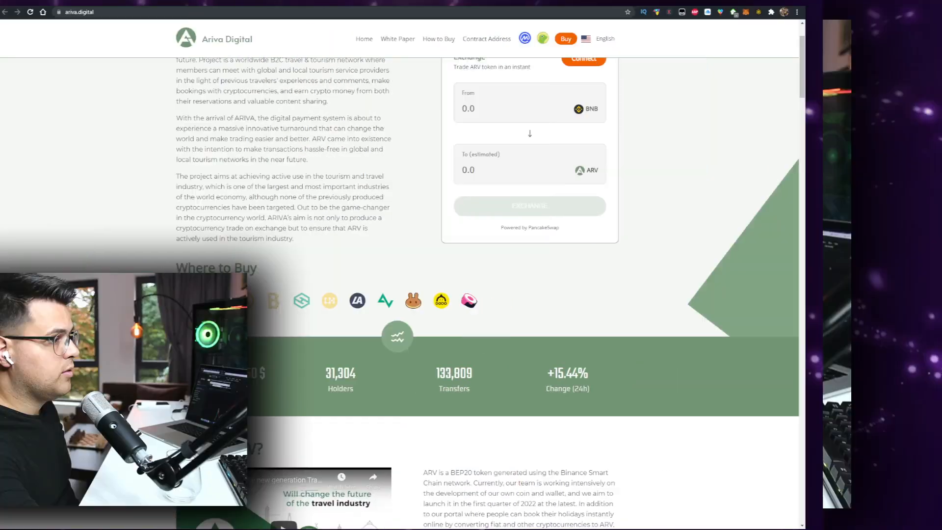
scroll("down", 3)
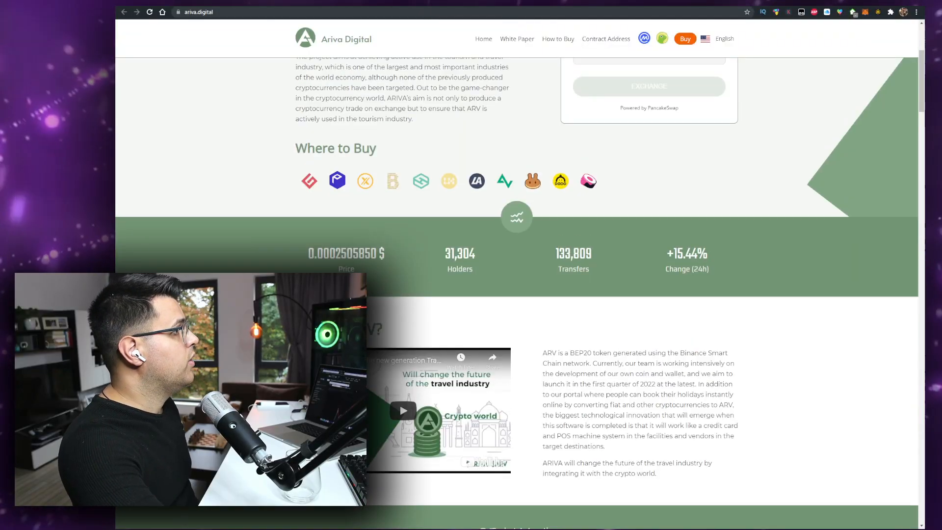
double_click(572, 254)
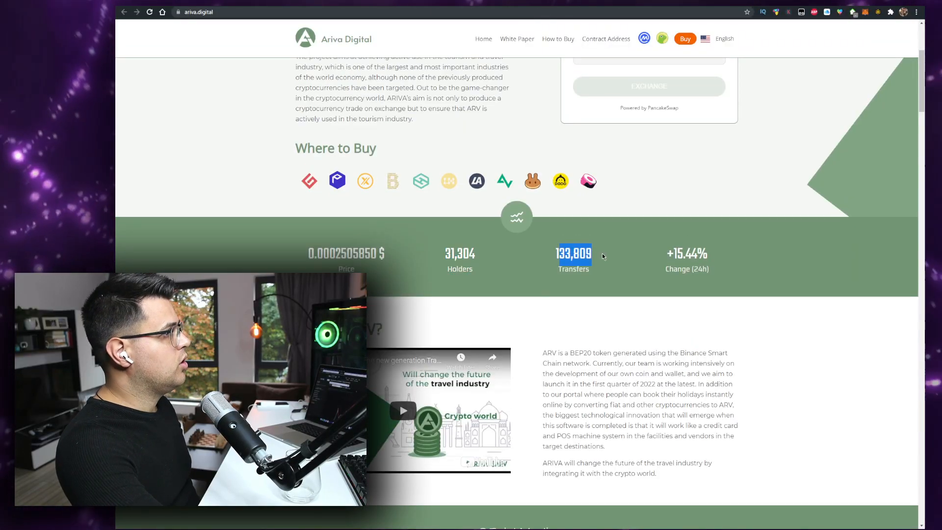
scroll("down", 3)
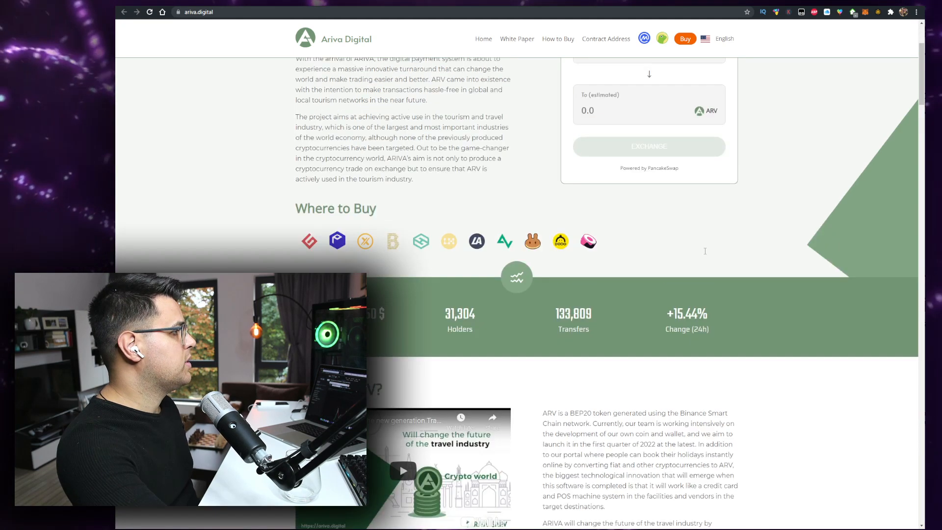
scroll("up", 3)
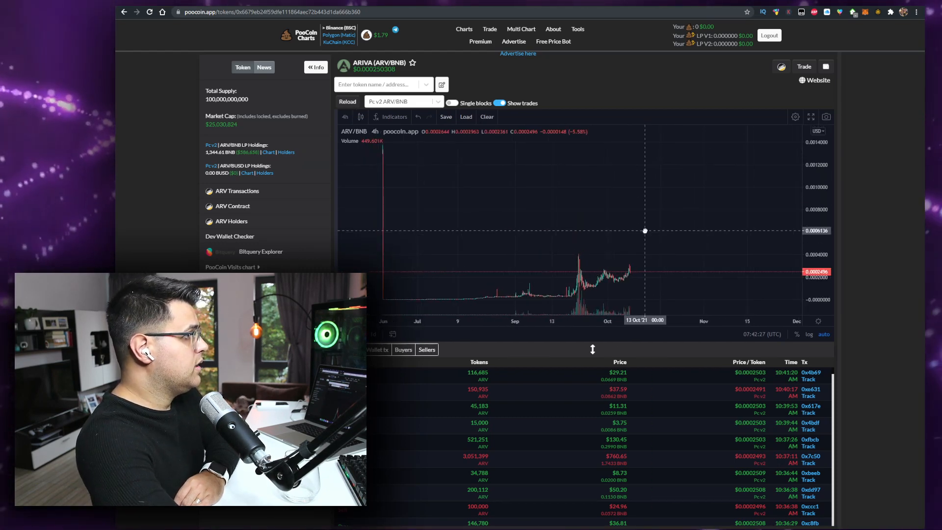
- Focus the ARV/BNB chart on poocoin.app so the recent candles and trades are in view
left_click(413, 63)
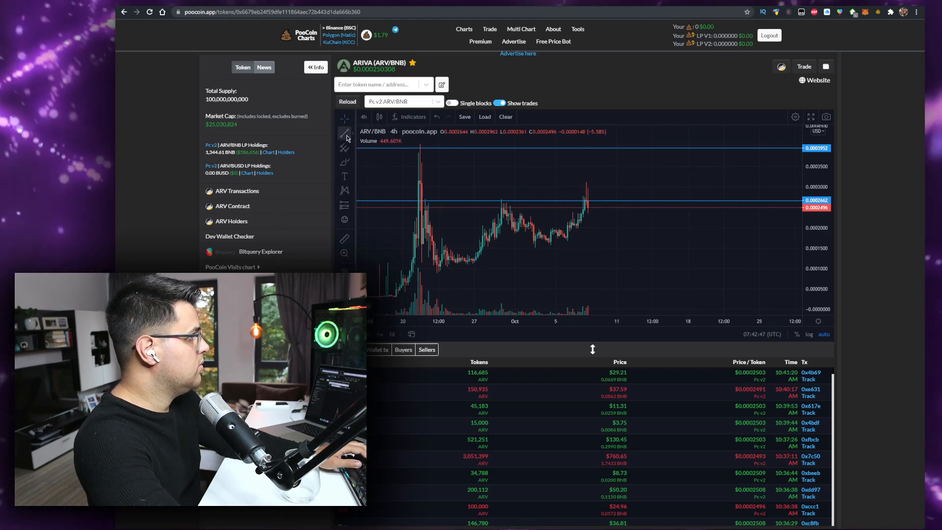
- Draw a rising trendline from the September low through the October lows, extended right past the latest candles
left_click_drag(398, 299, 692, 185)
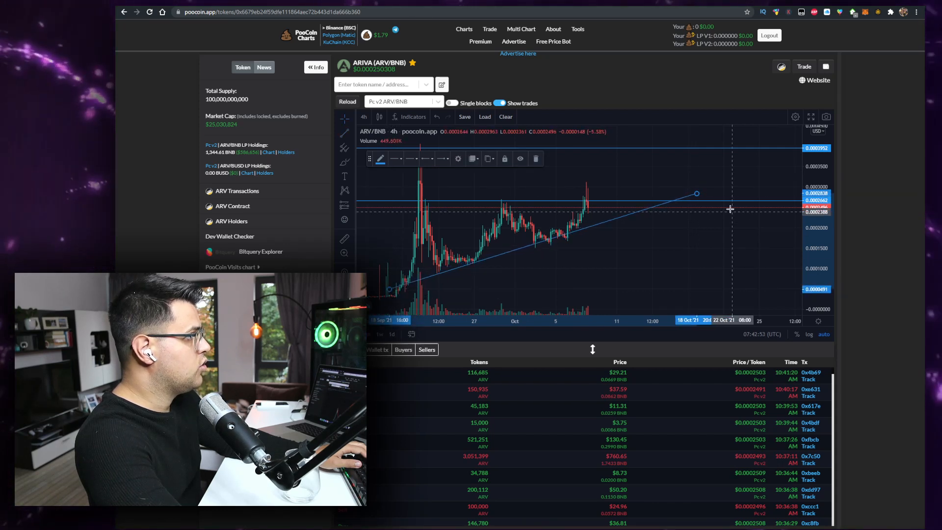
left_click_drag(696, 193, 747, 179)
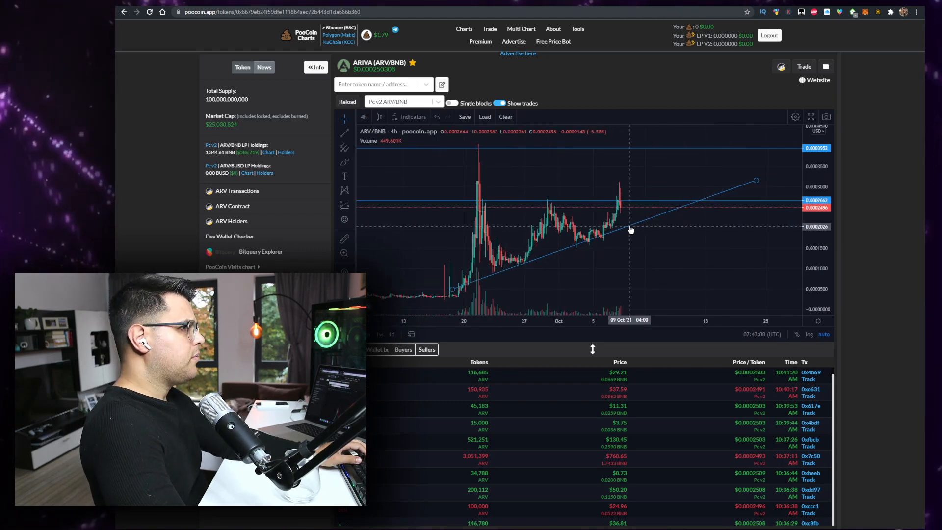
mouse_move(631, 223)
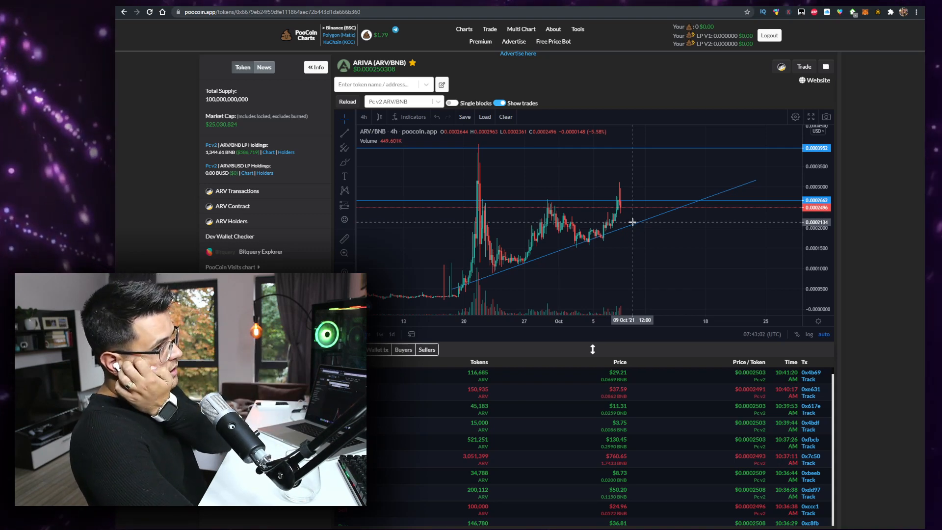
mouse_move(624, 246)
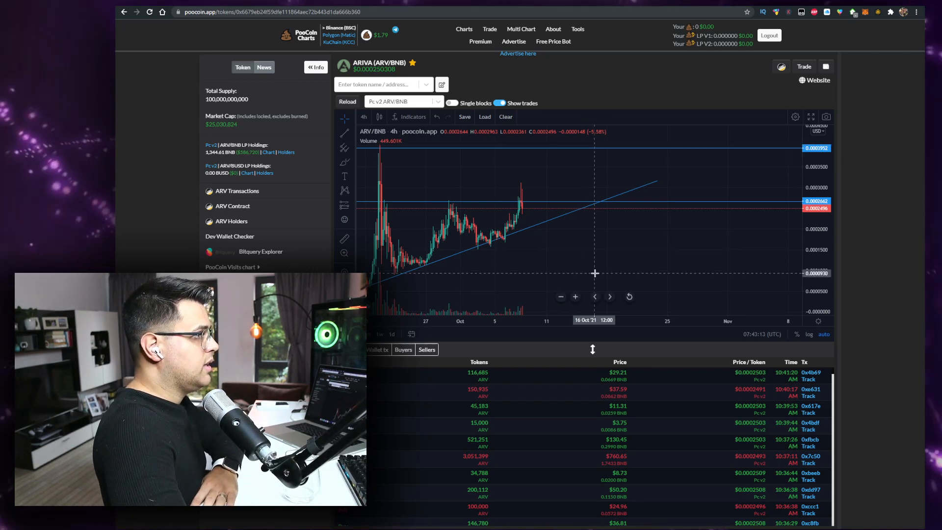
mouse_move(610, 235)
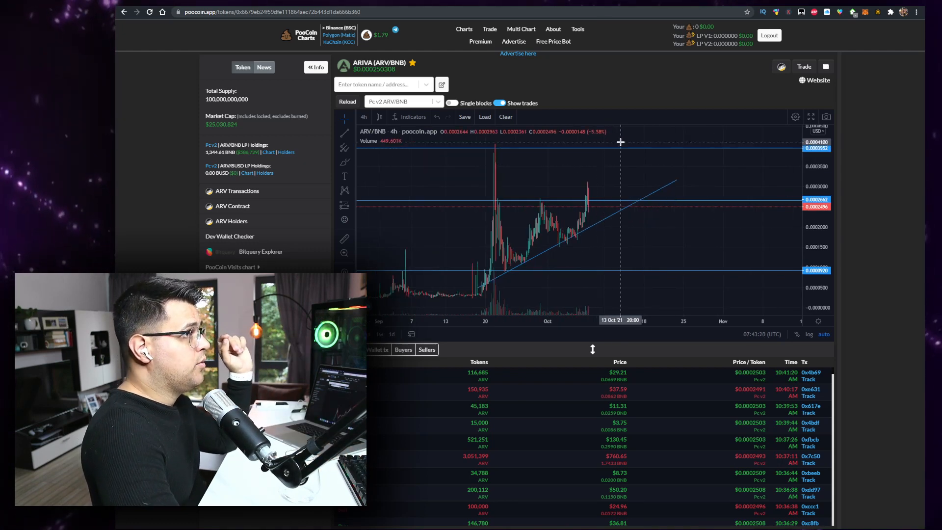
mouse_move(598, 137)
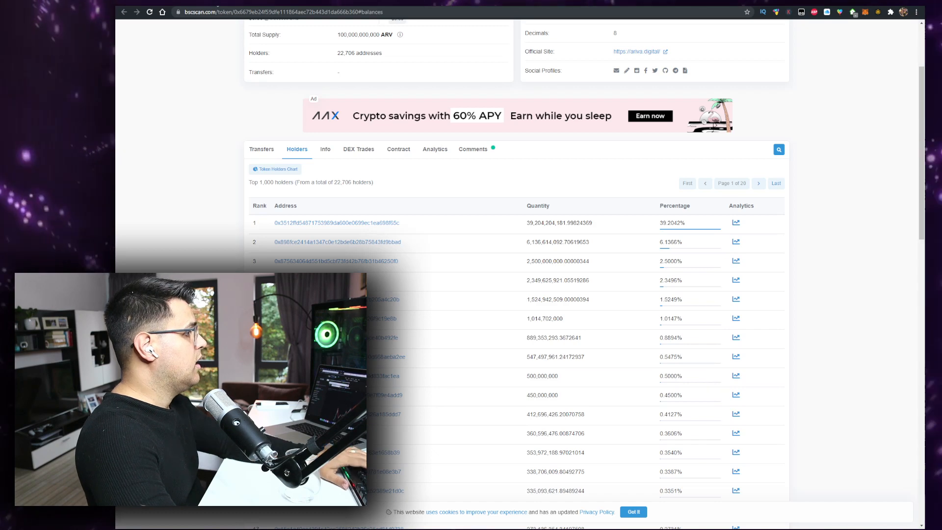
- Show the filtered transfers of the rank 1 ARIVA holder owning about 39% of supply
left_click(337, 242)
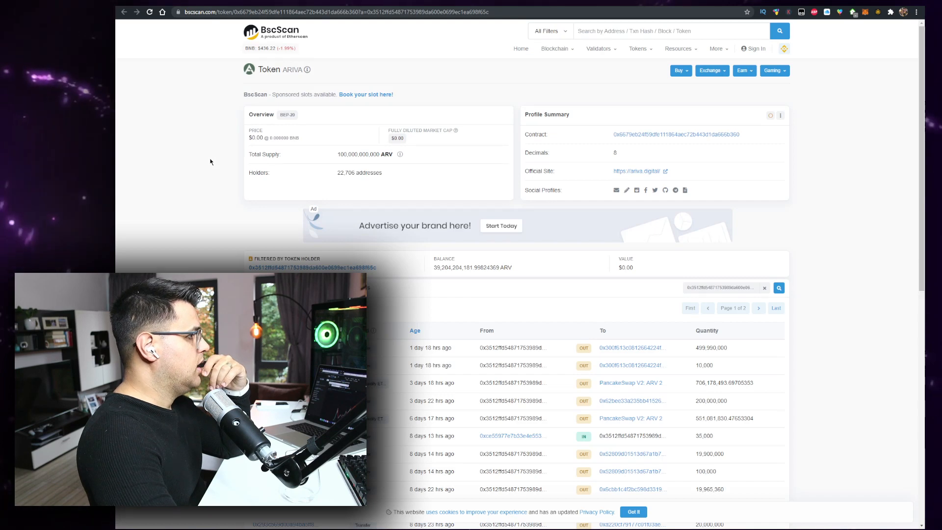
- Check the filtered transfers of the 2.5 billion and 450 million ARV holder wallets
scroll("down", 3)
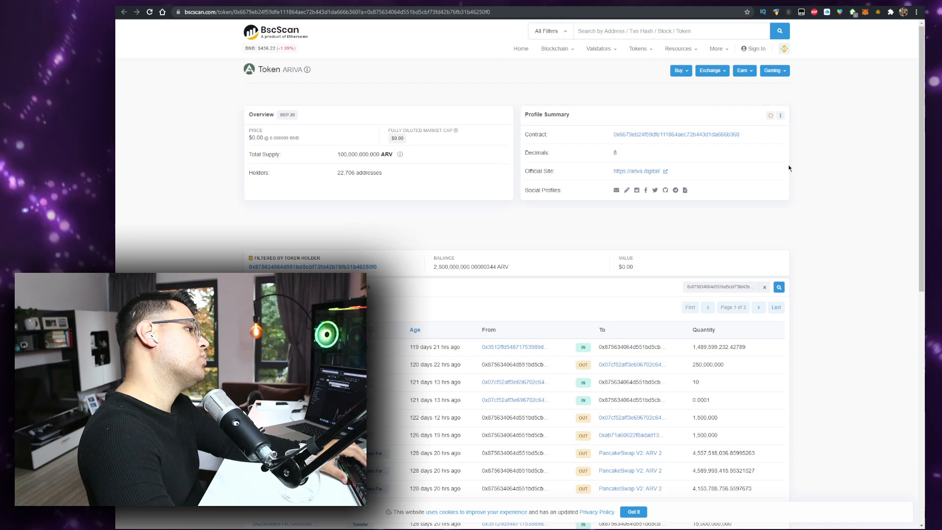
scroll("down", 3)
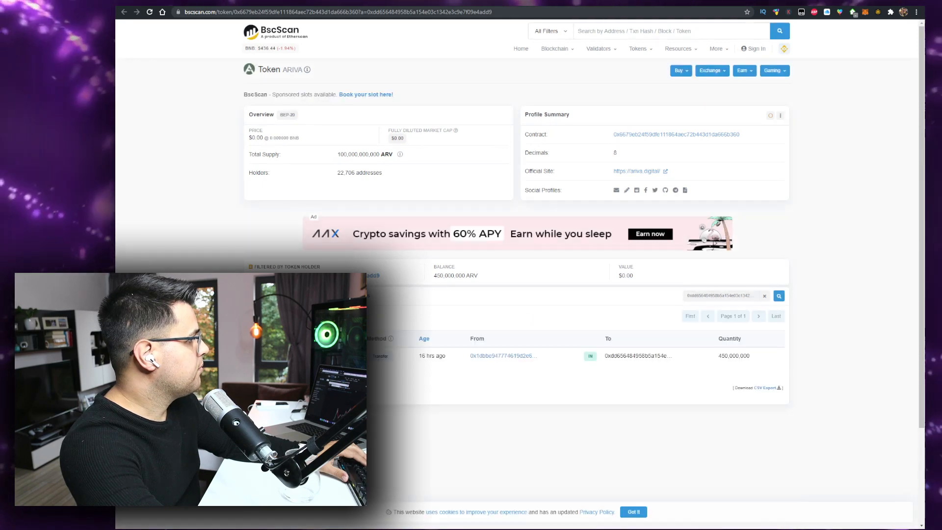
left_click(297, 149)
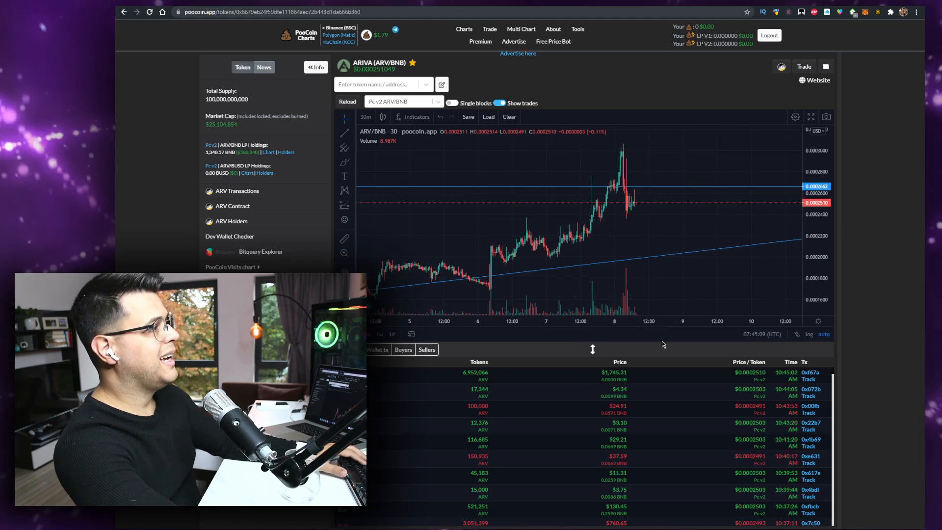
mouse_move(646, 241)
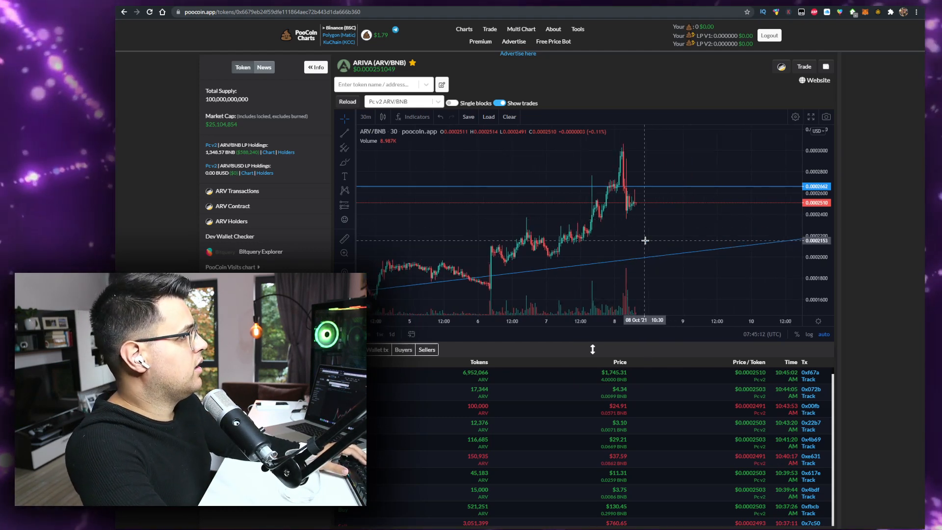